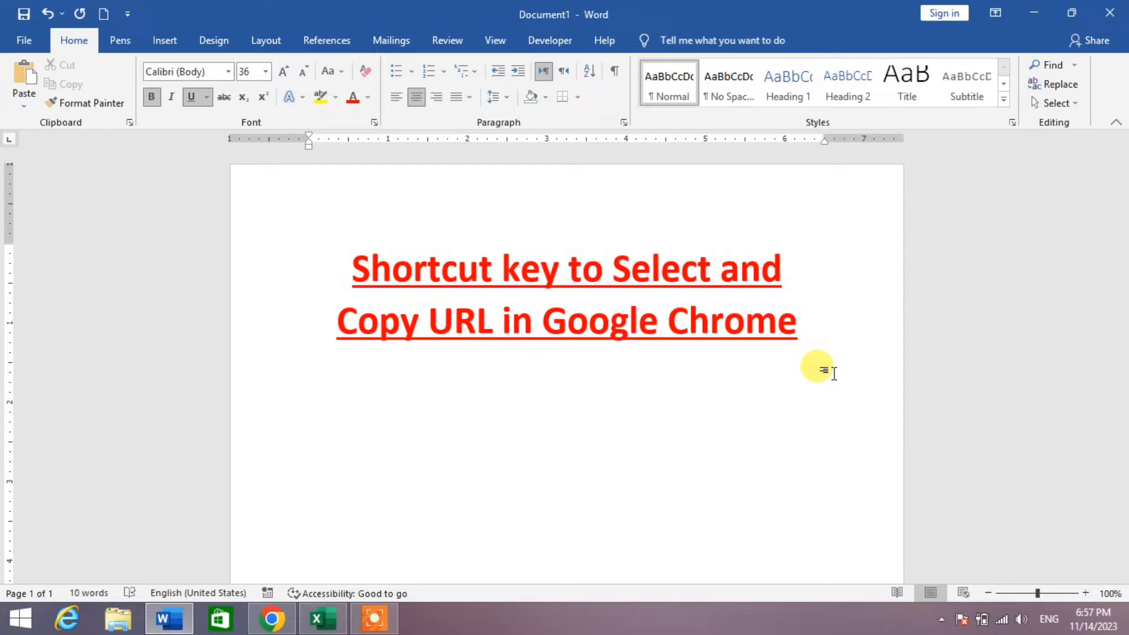
Place the insertion point on the blank line below the red title, then bring up Chrome
left_click(566, 381)
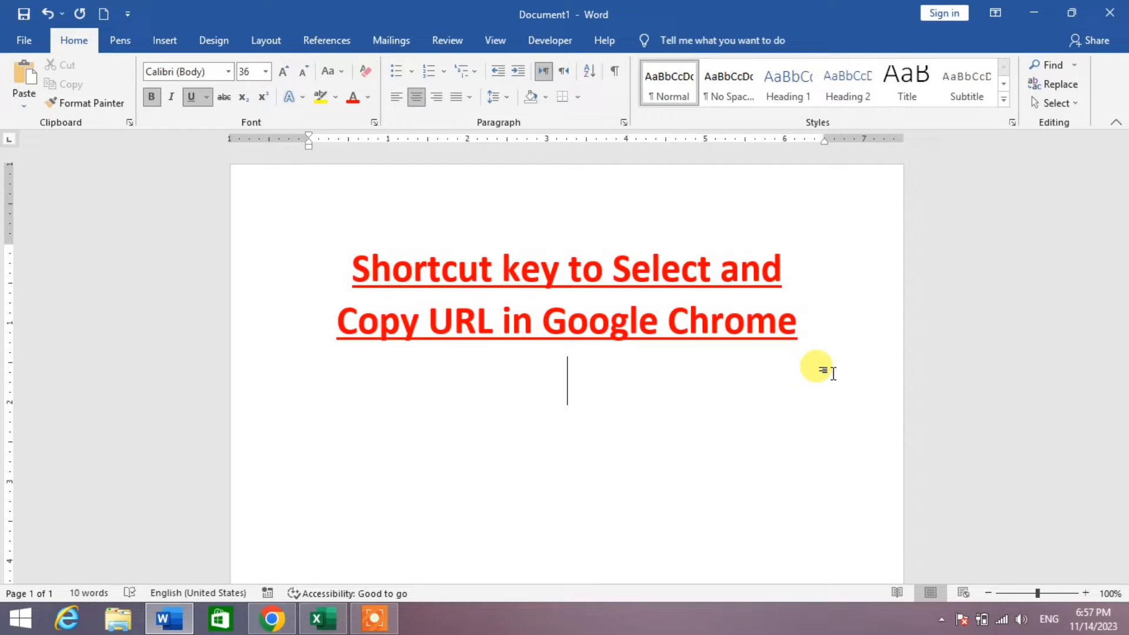
left_click(271, 618)
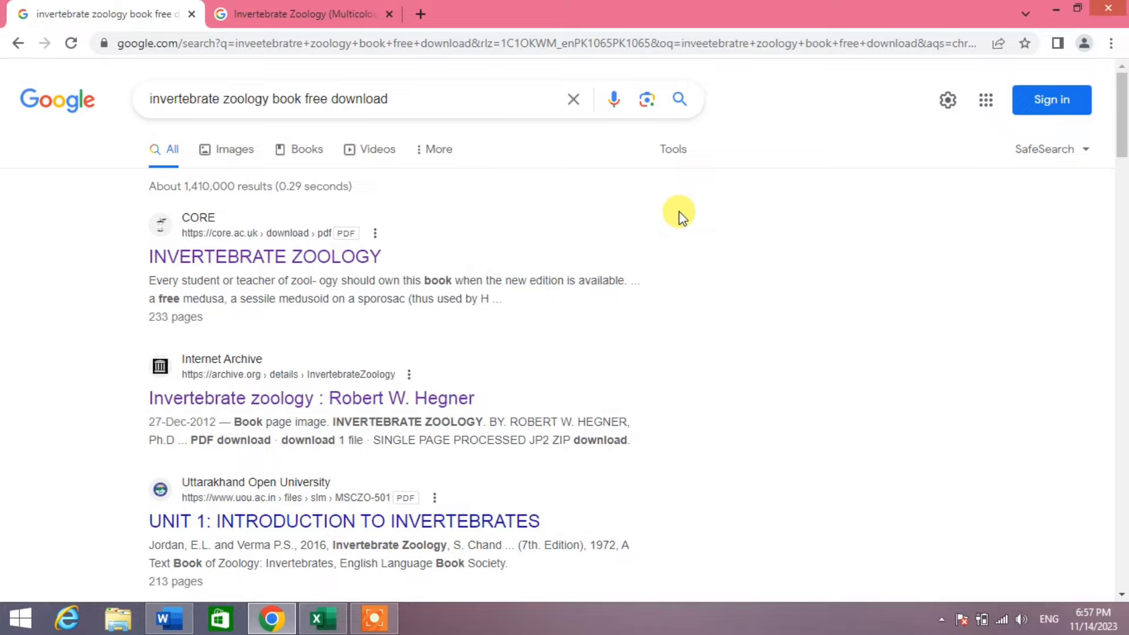
Copy the invertebrate zoology Google search URL from Chrome's address bar and return to Word
key("ctrl+l")
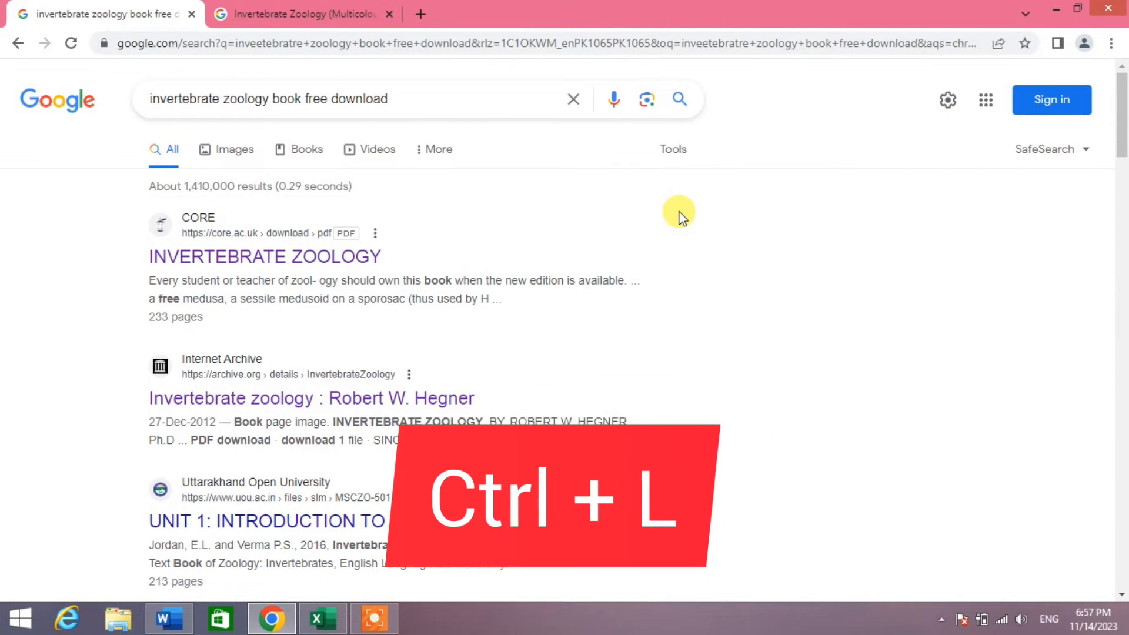
key("ctrl+l")
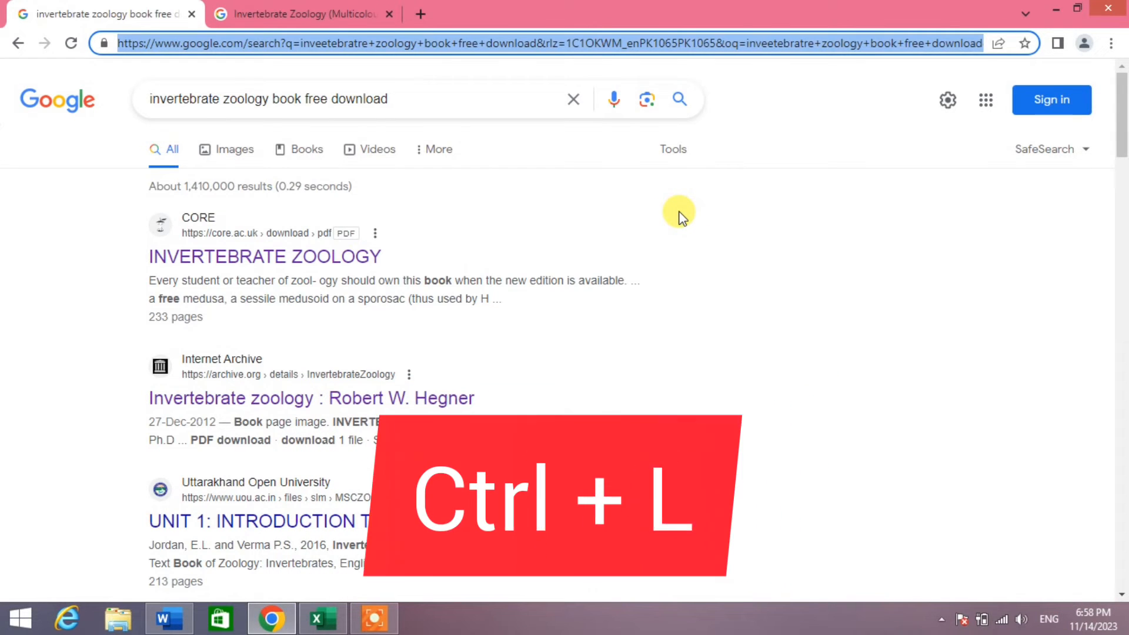
key("ctrl+l")
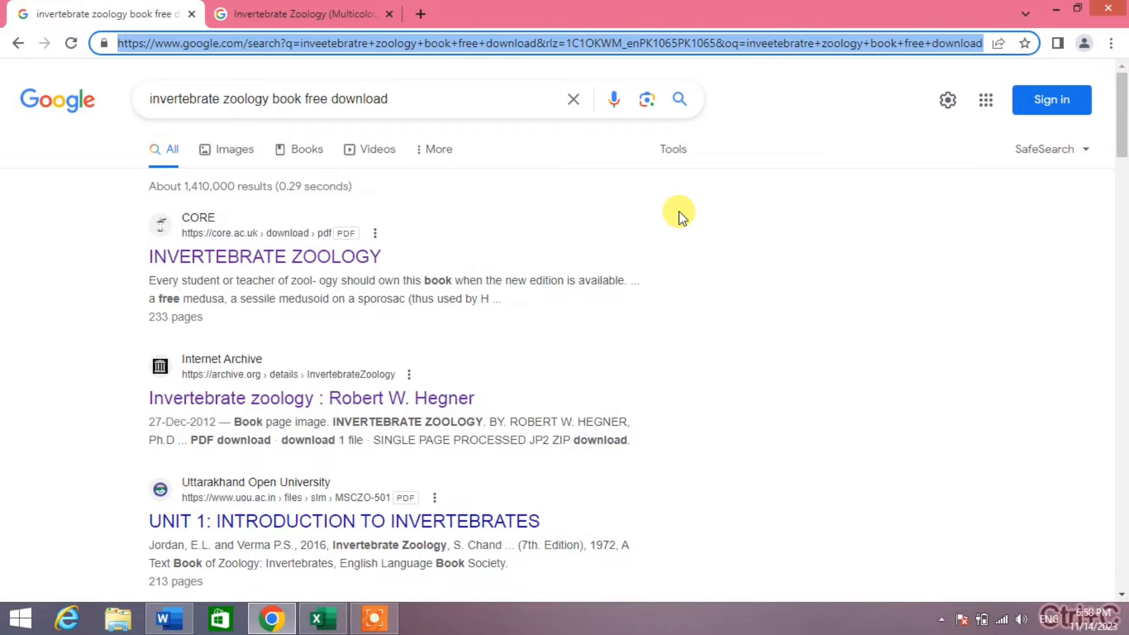
left_click(169, 617)
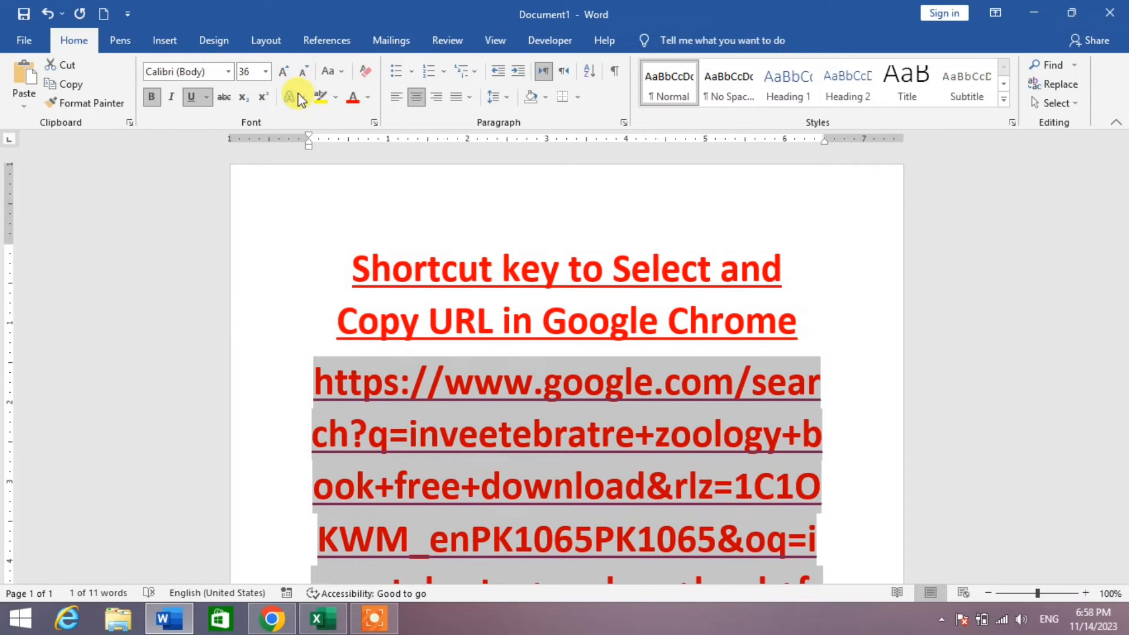
Change the pasted Google address from red to black and deselect it
left_click(353, 96)
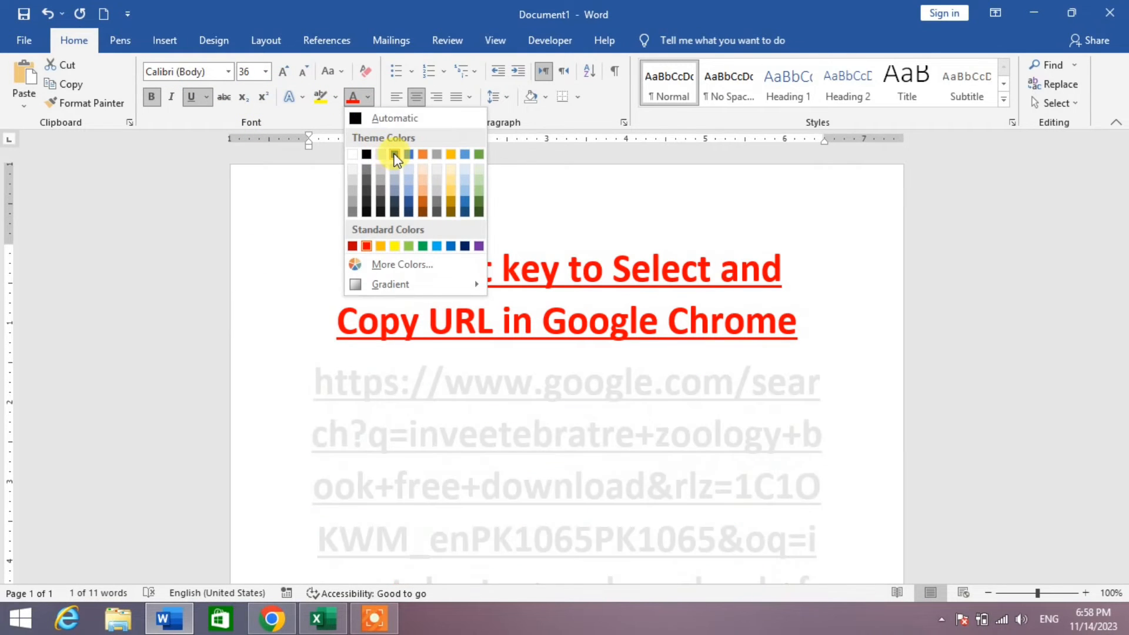
left_click(394, 154)
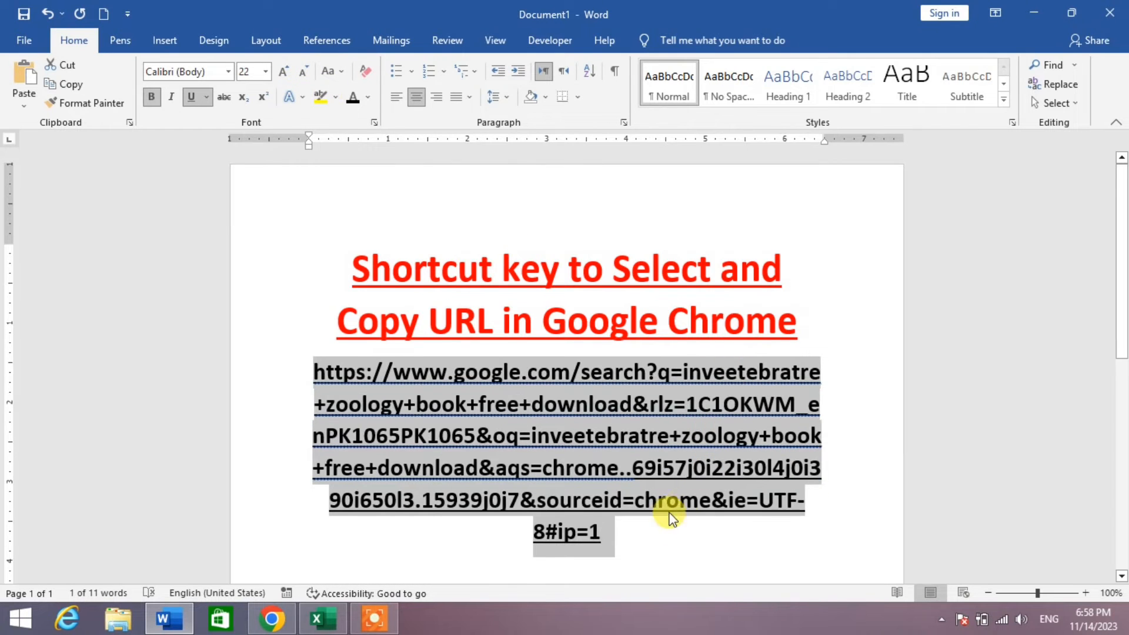
left_click(597, 532)
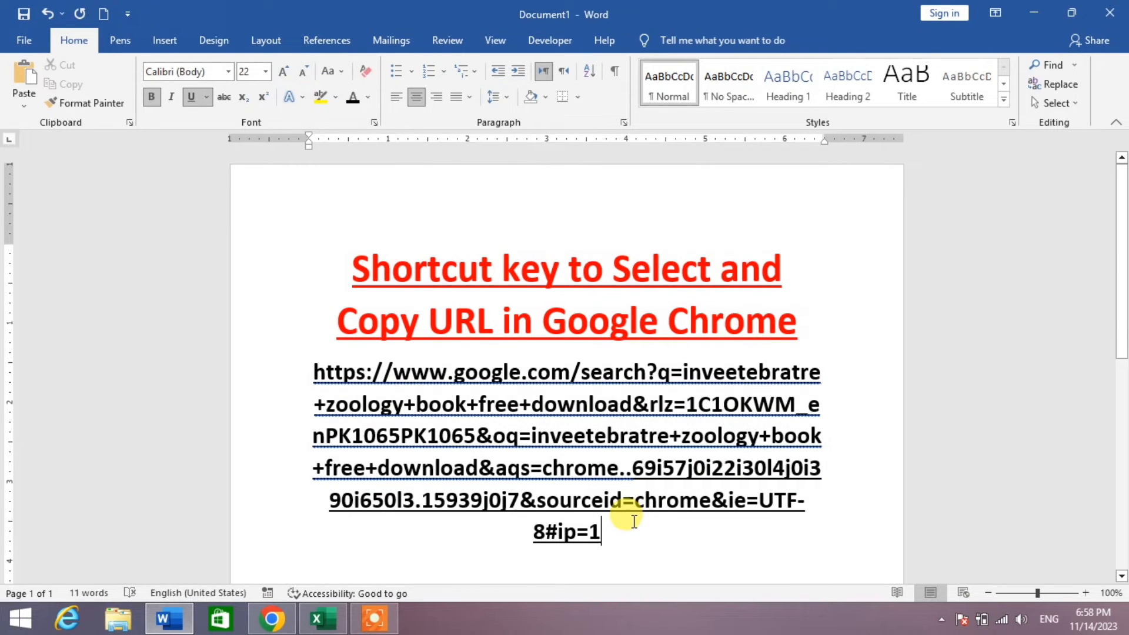